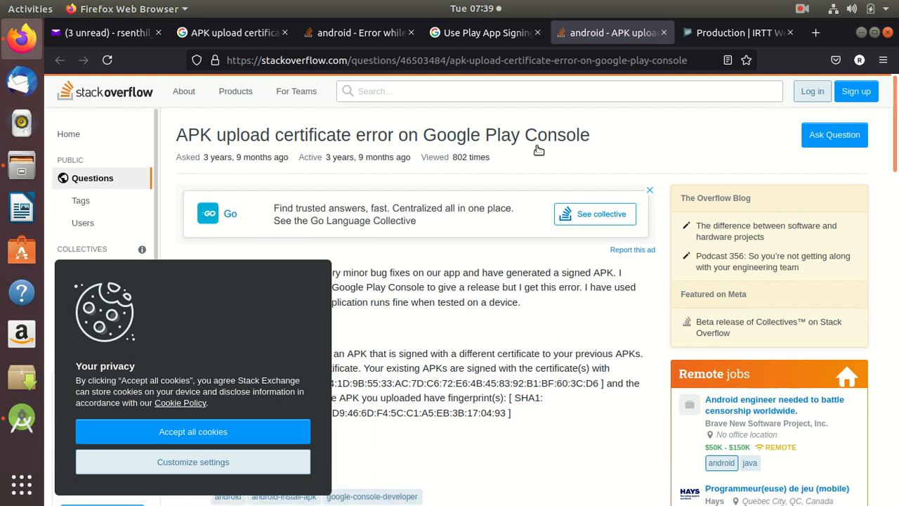
{"action": "mouse_move", "coordinate": [517, 141]}
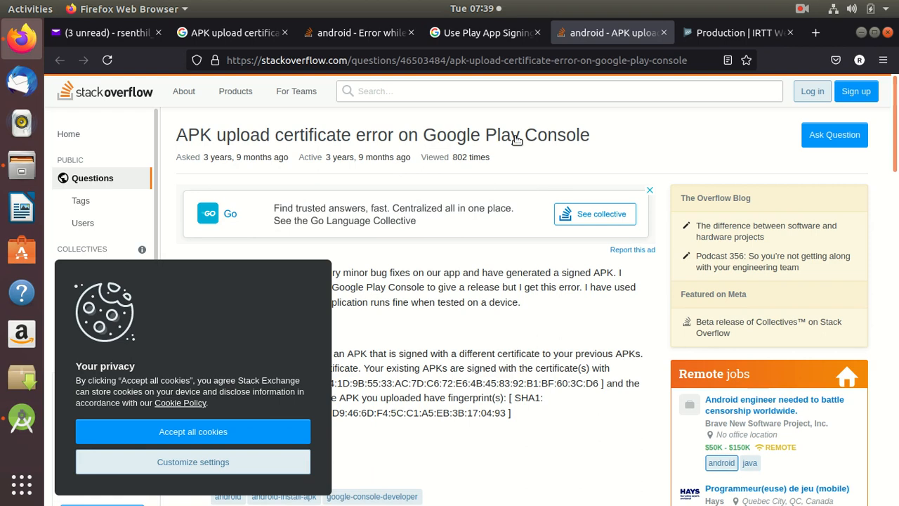
{"action": "mouse_move", "coordinate": [553, 175]}
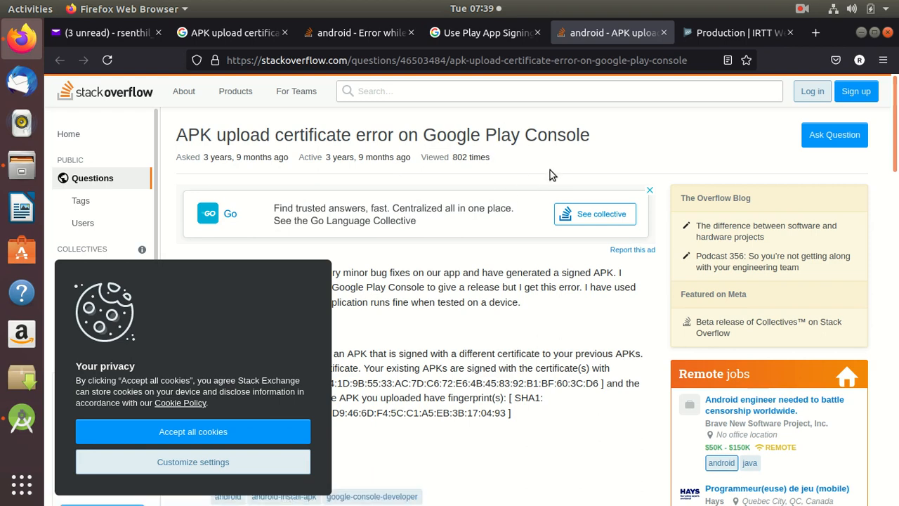
{"action": "mouse_move", "coordinate": [568, 163]}
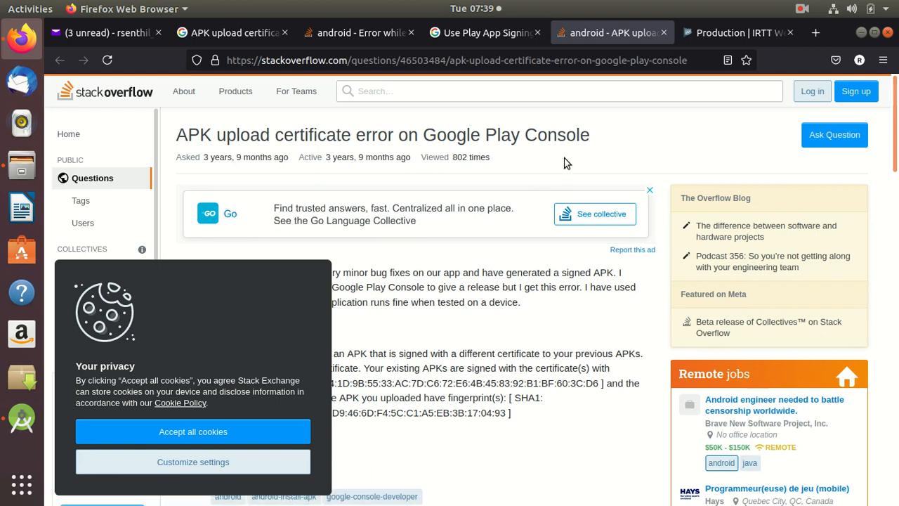
{"action": "mouse_move", "coordinate": [536, 169]}
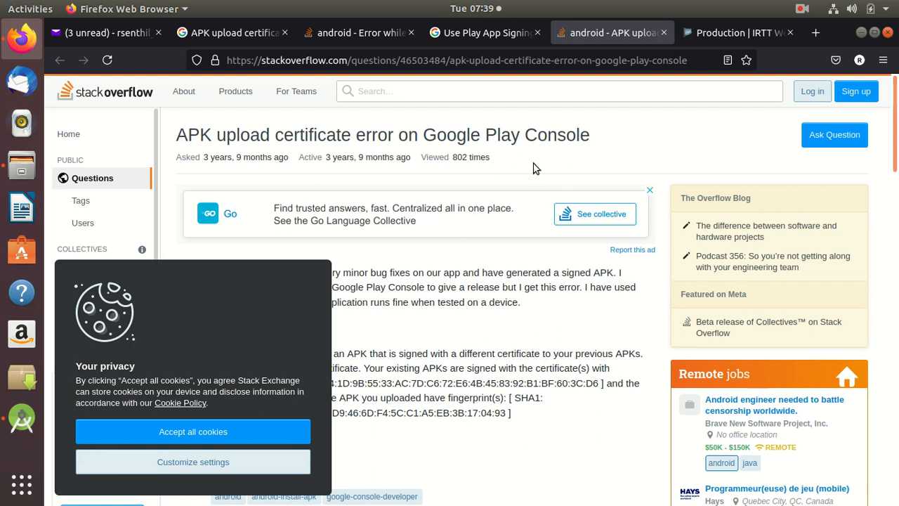
{"action": "mouse_move", "coordinate": [572, 143]}
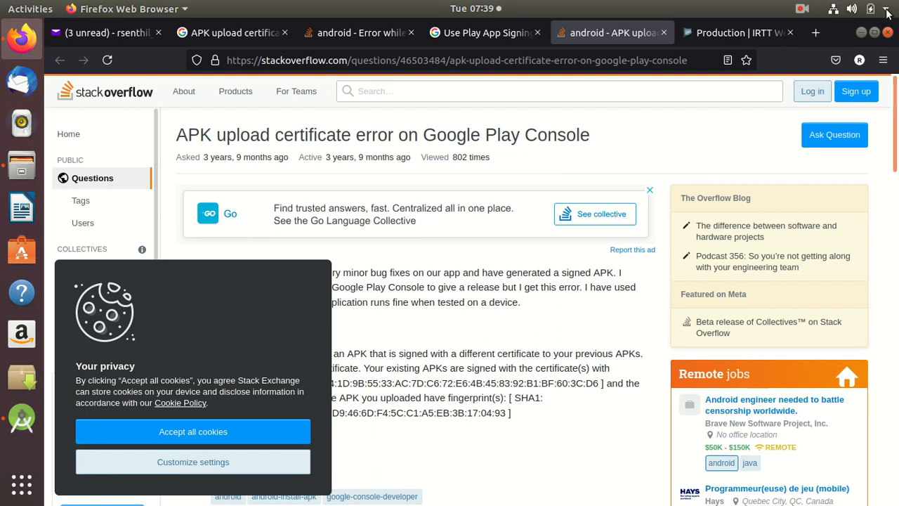
- Launch the system Settings app from the desktop while the Stack Overflow question stays open
{"action": "left_click", "coordinate": [886, 8]}
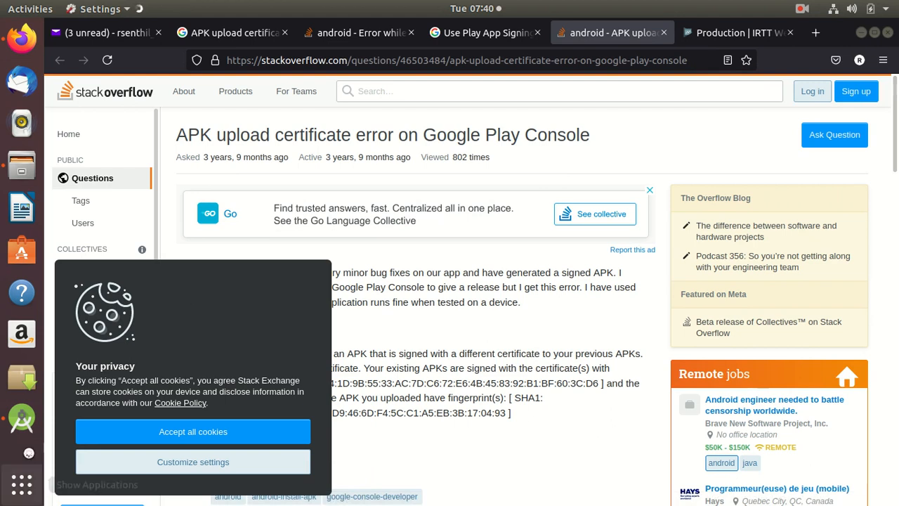
{"action": "mouse_move", "coordinate": [443, 149]}
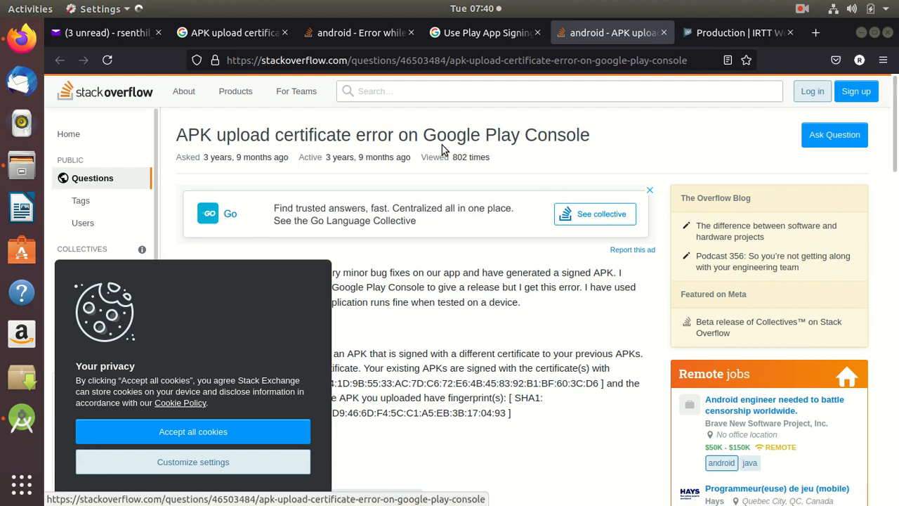
{"action": "mouse_move", "coordinate": [574, 135]}
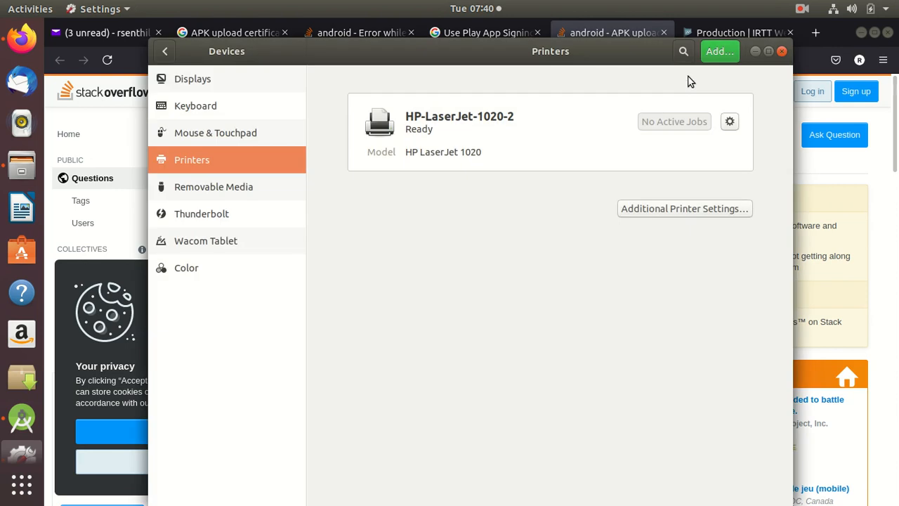
{"action": "mouse_move", "coordinate": [371, 208]}
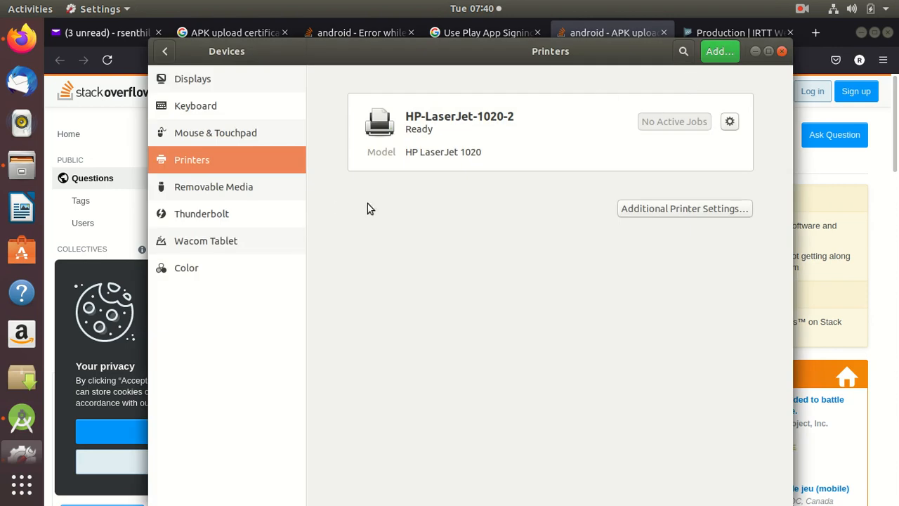
{"action": "mouse_move", "coordinate": [270, 118]}
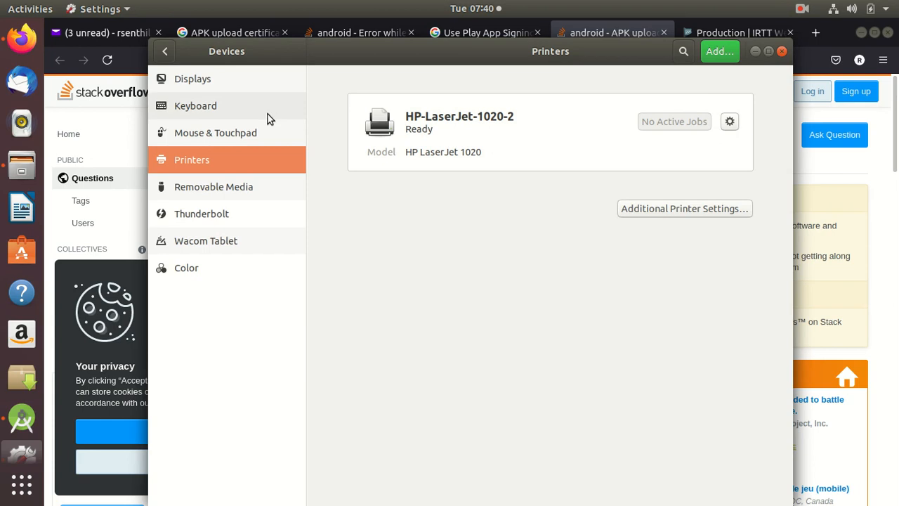
{"action": "mouse_move", "coordinate": [237, 78]}
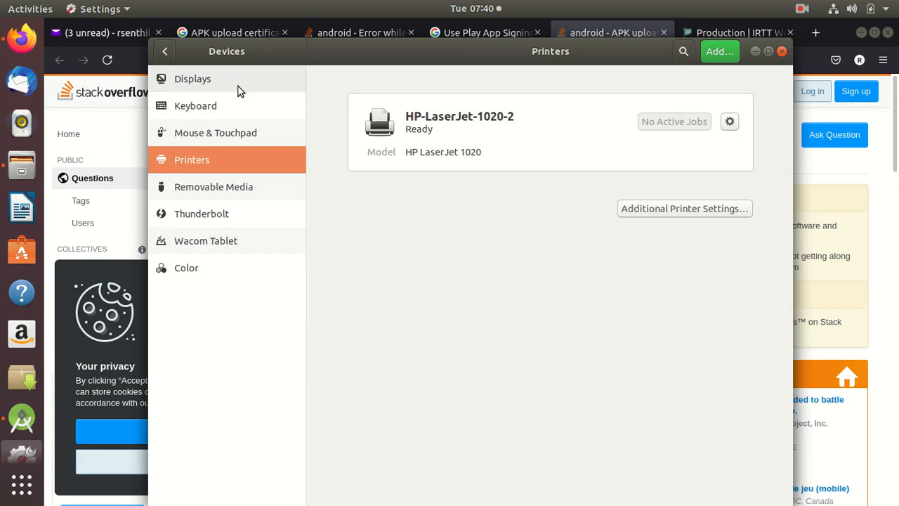
- View the Displays device page, then return to the main settings list
{"action": "left_click", "coordinate": [193, 78]}
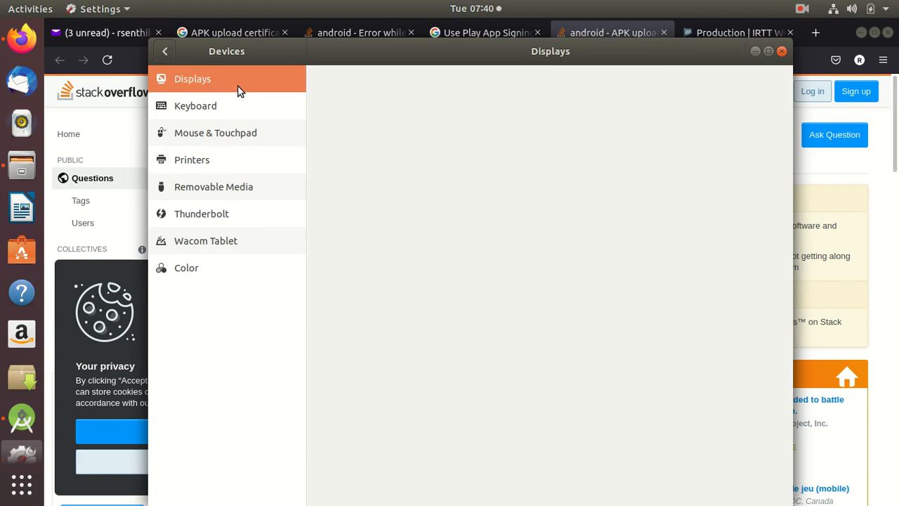
{"action": "left_click", "coordinate": [192, 79]}
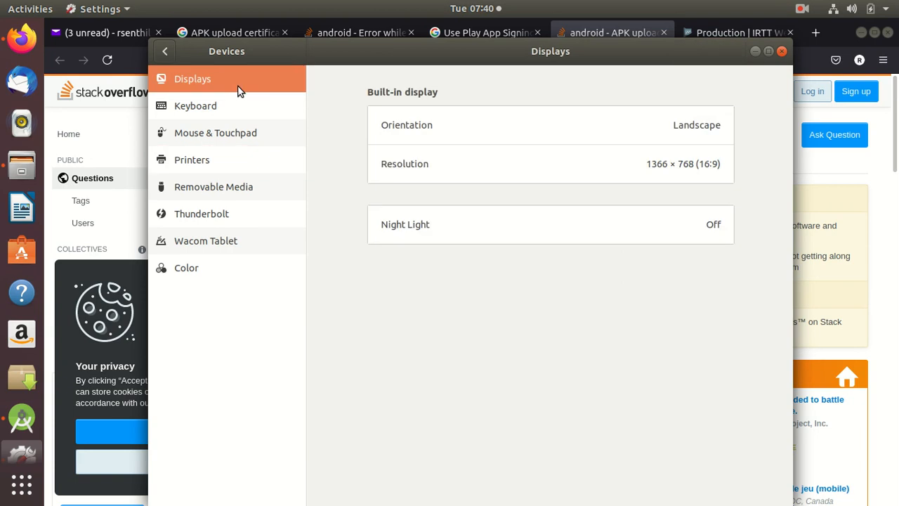
{"action": "mouse_move", "coordinate": [362, 191]}
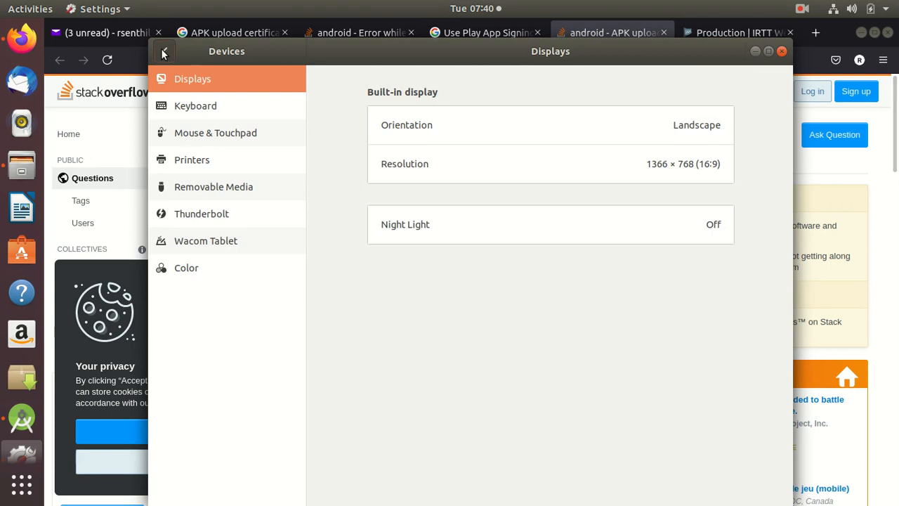
{"action": "left_click", "coordinate": [163, 53]}
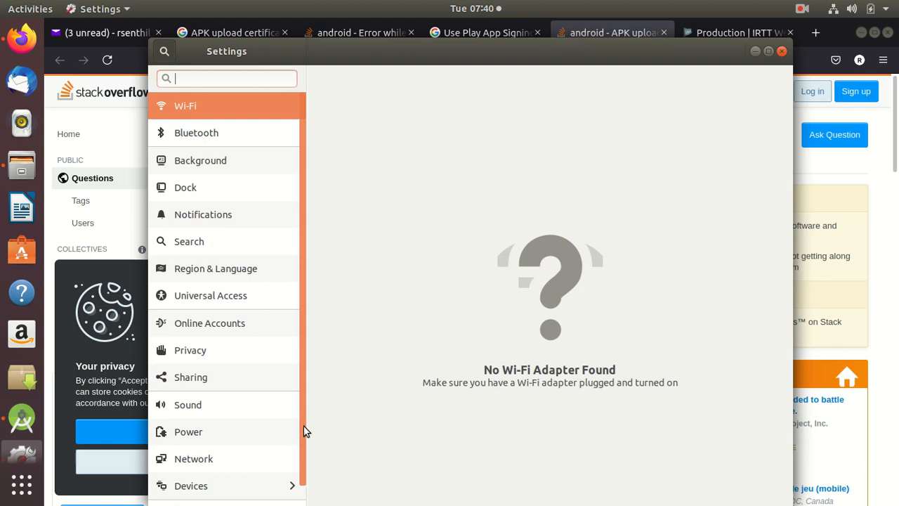
- Show the Details About page for Ubuntu 18.04.3 LTS and reveal the top-bar calendar
{"action": "scroll", "scroll_direction": "down", "scroll_amount": 3}
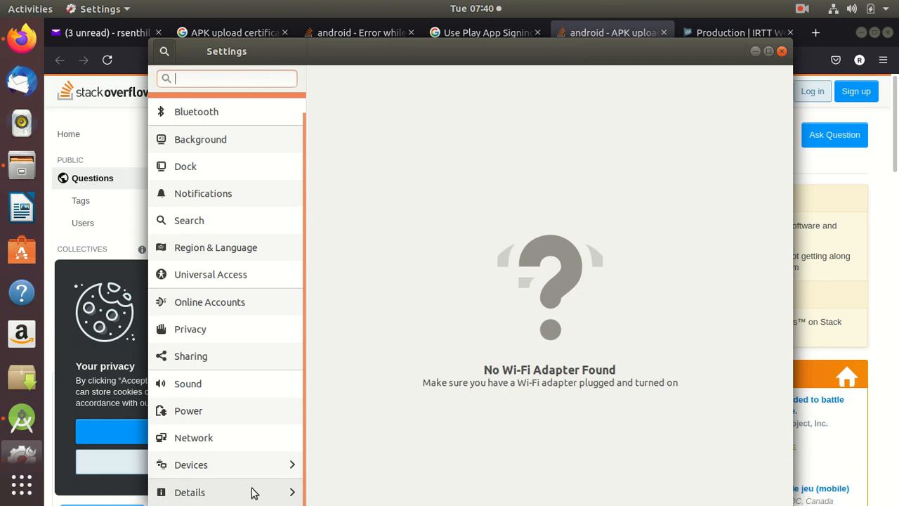
{"action": "mouse_move", "coordinate": [290, 495]}
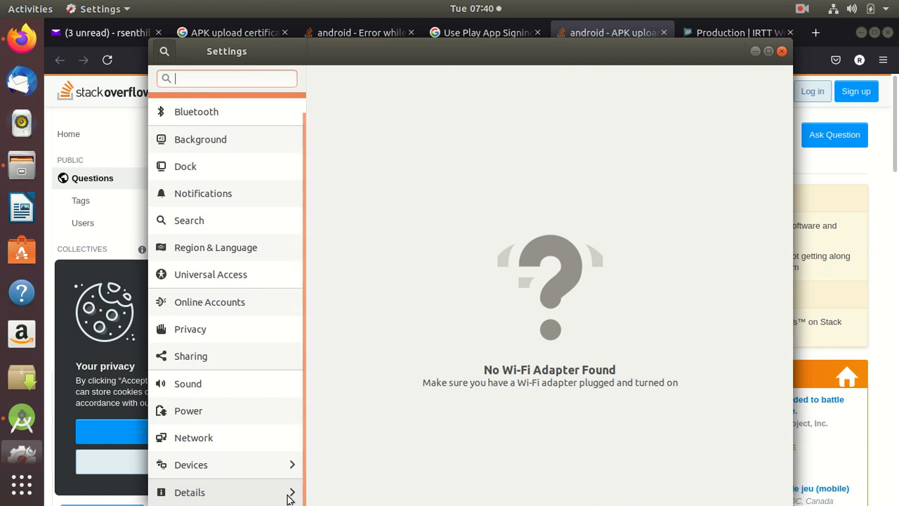
{"action": "left_click", "coordinate": [190, 492]}
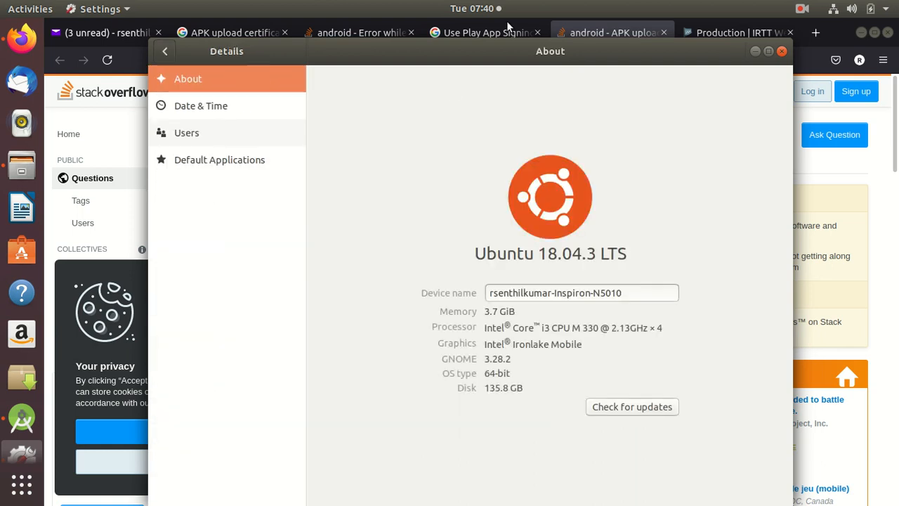
{"action": "left_click", "coordinate": [472, 9]}
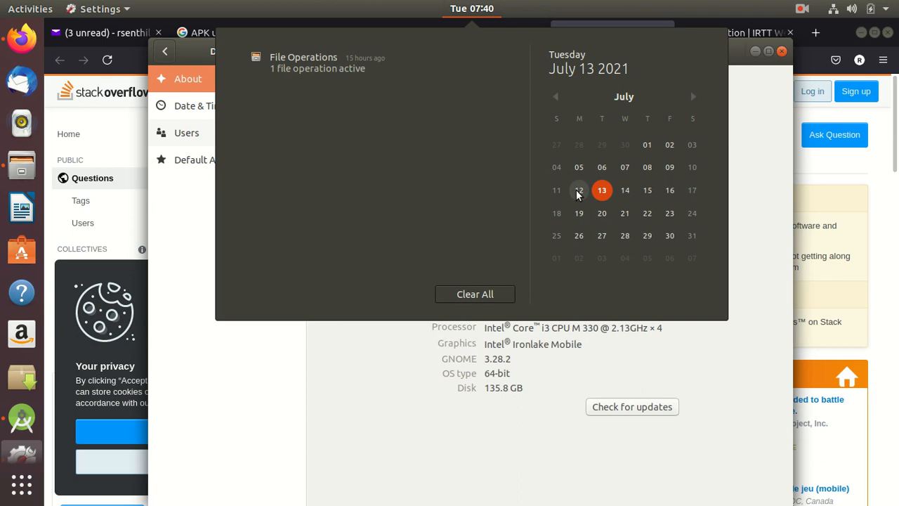
{"action": "mouse_move", "coordinate": [571, 199]}
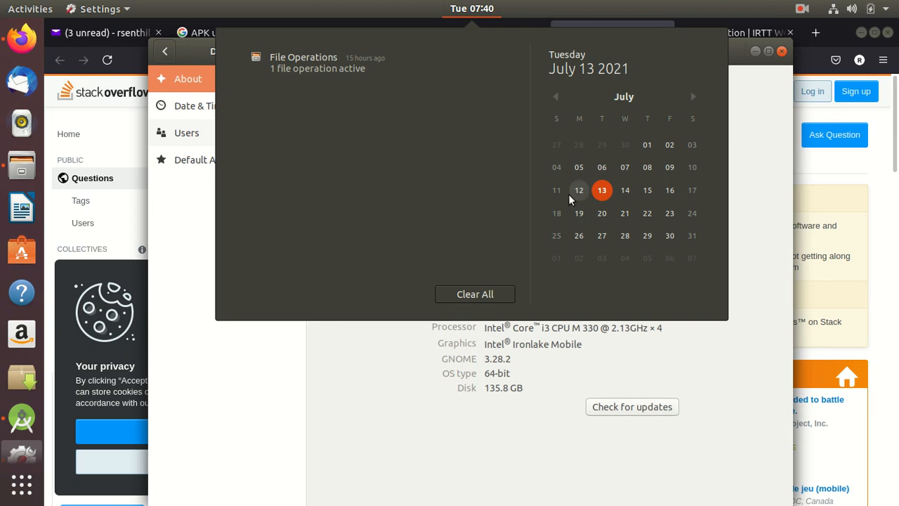
{"action": "mouse_move", "coordinate": [556, 208]}
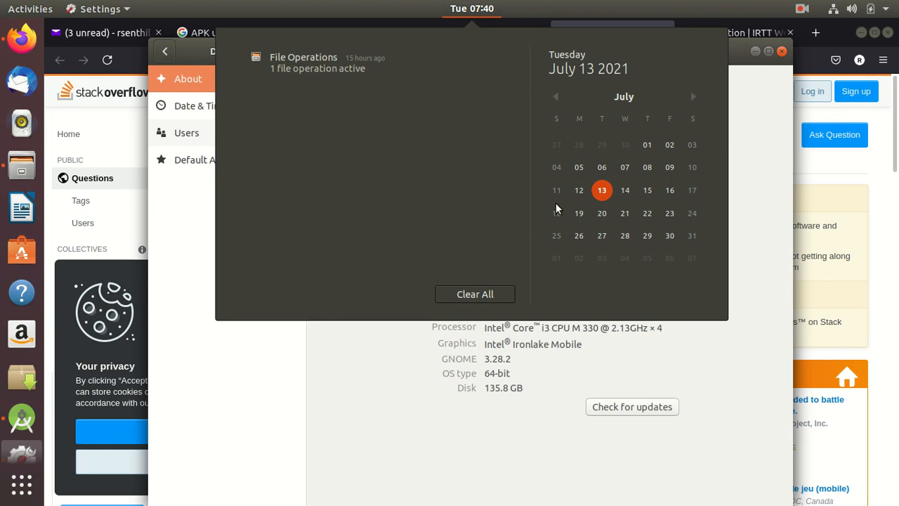
- Launch the Calendar app in July 2021 month view with the 13th as today
{"action": "left_click", "coordinate": [579, 189]}
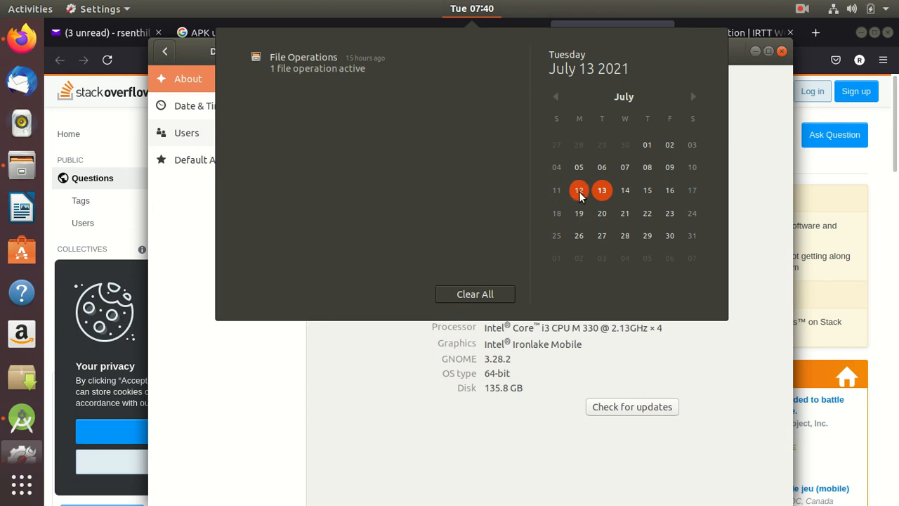
{"action": "left_click", "coordinate": [579, 190]}
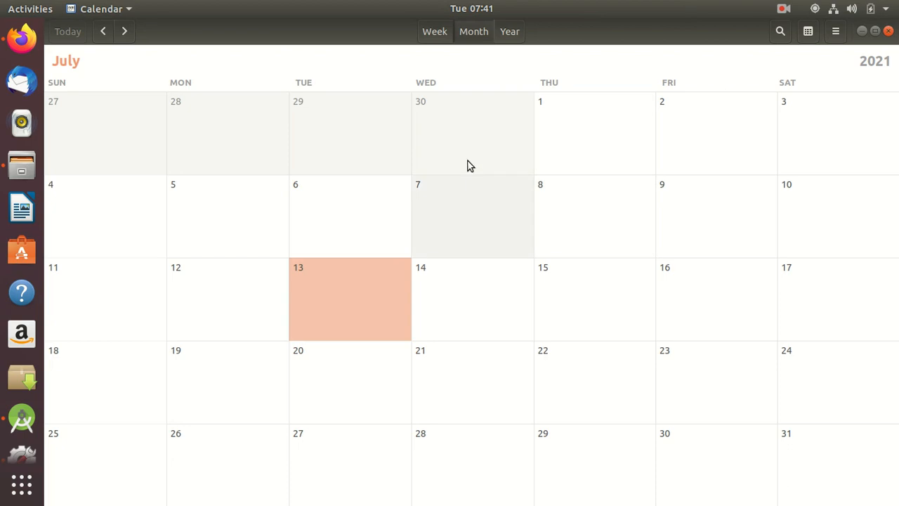
{"action": "mouse_move", "coordinate": [533, 87]}
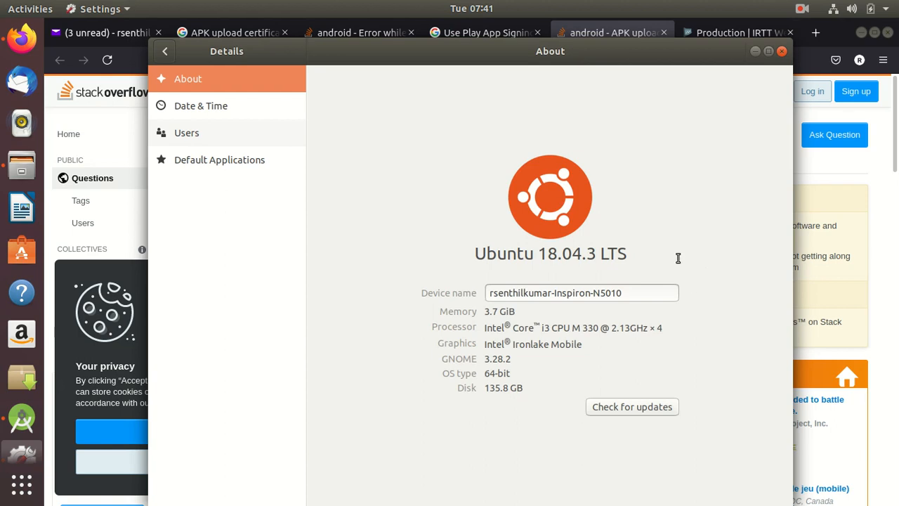
{"action": "mouse_move", "coordinate": [193, 101]}
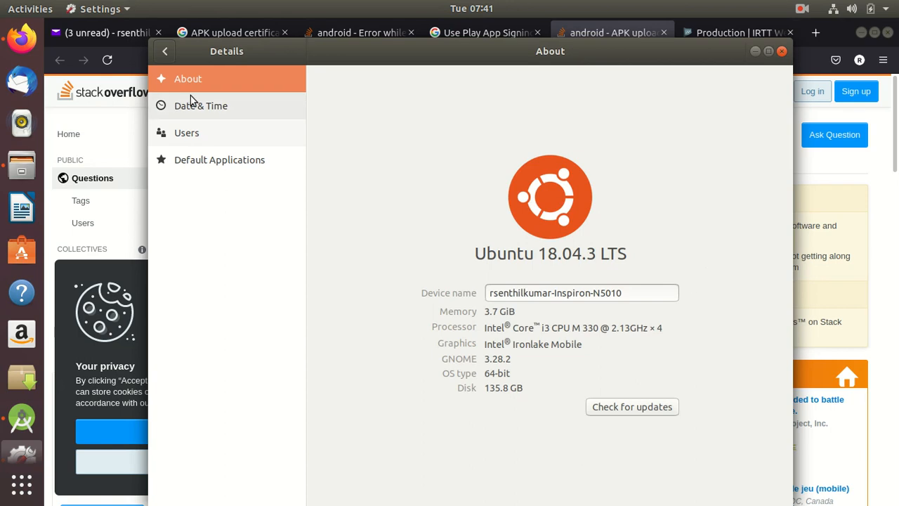
- Review the Date & Time page with Automatic Date & Time off, then close Settings
{"action": "left_click", "coordinate": [201, 105]}
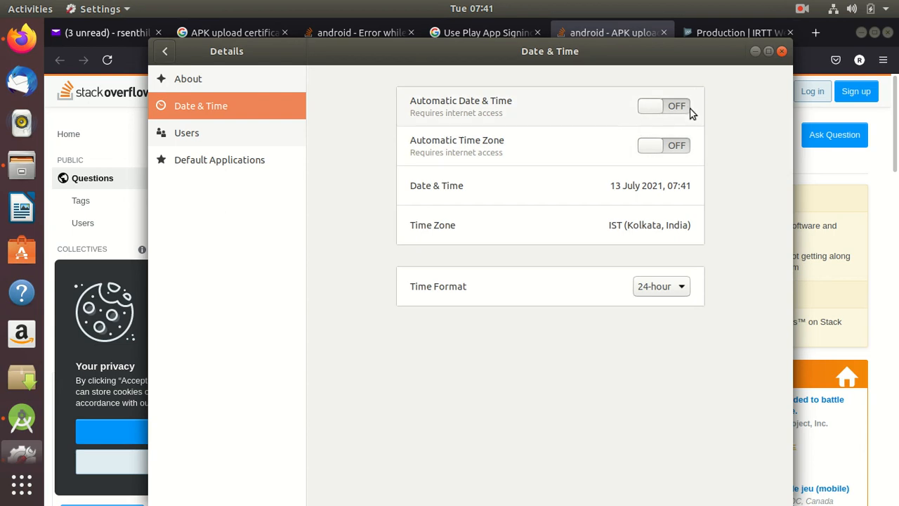
{"action": "mouse_move", "coordinate": [706, 130]}
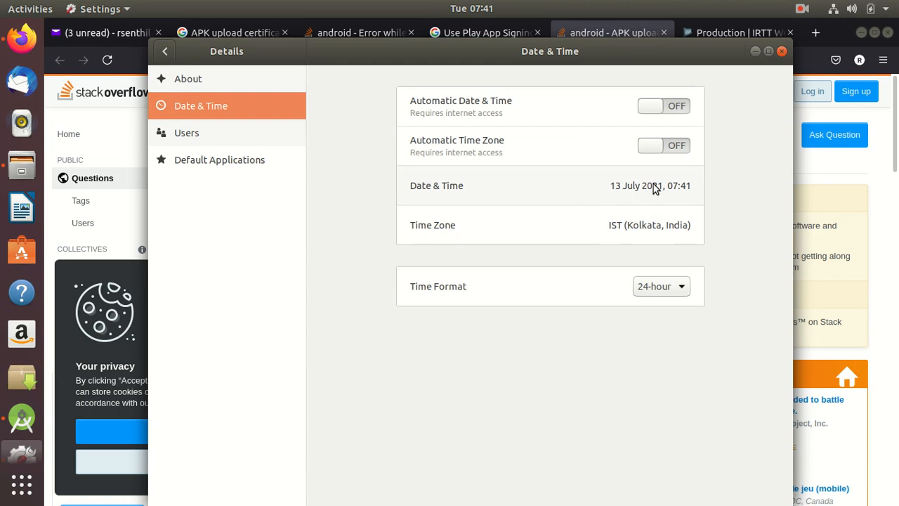
{"action": "mouse_move", "coordinate": [657, 193]}
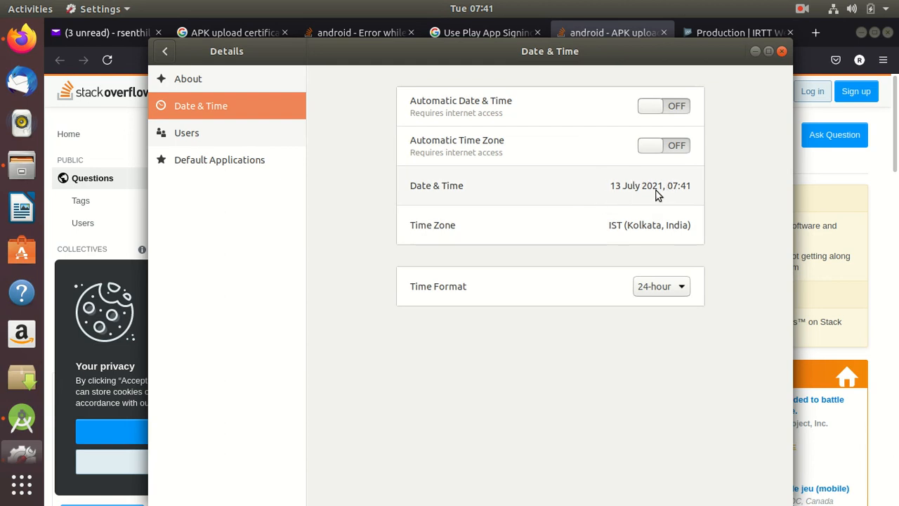
{"action": "mouse_move", "coordinate": [657, 213]}
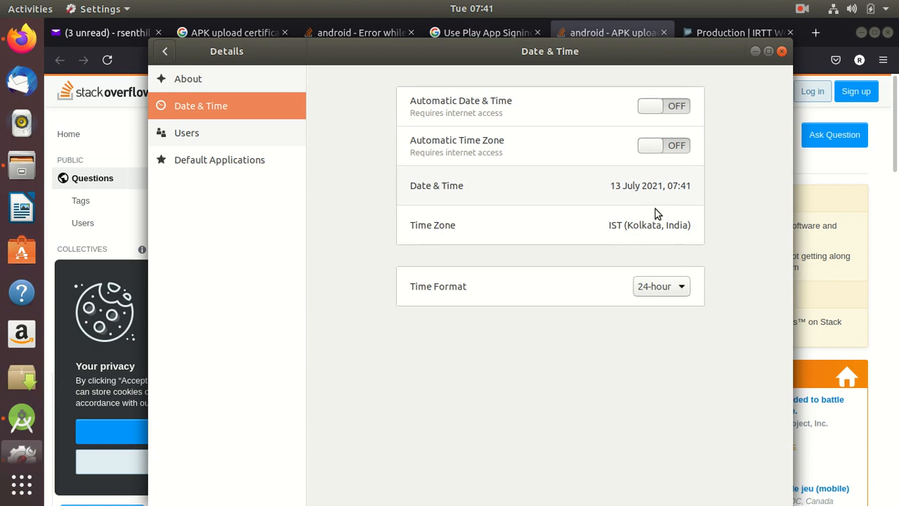
{"action": "mouse_move", "coordinate": [627, 198]}
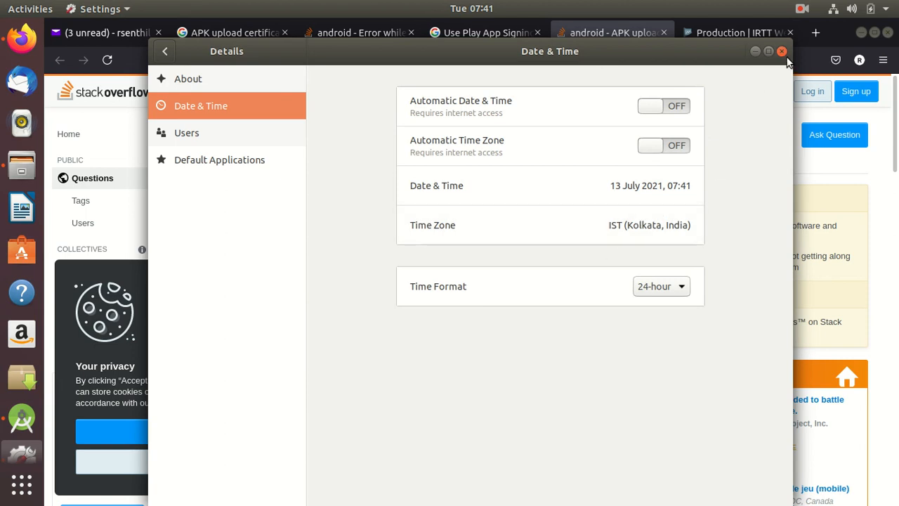
{"action": "left_click", "coordinate": [781, 51]}
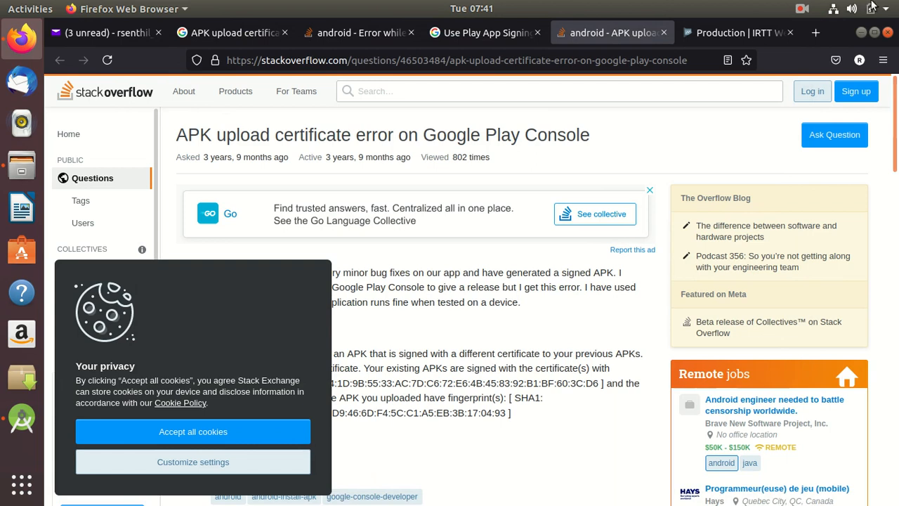